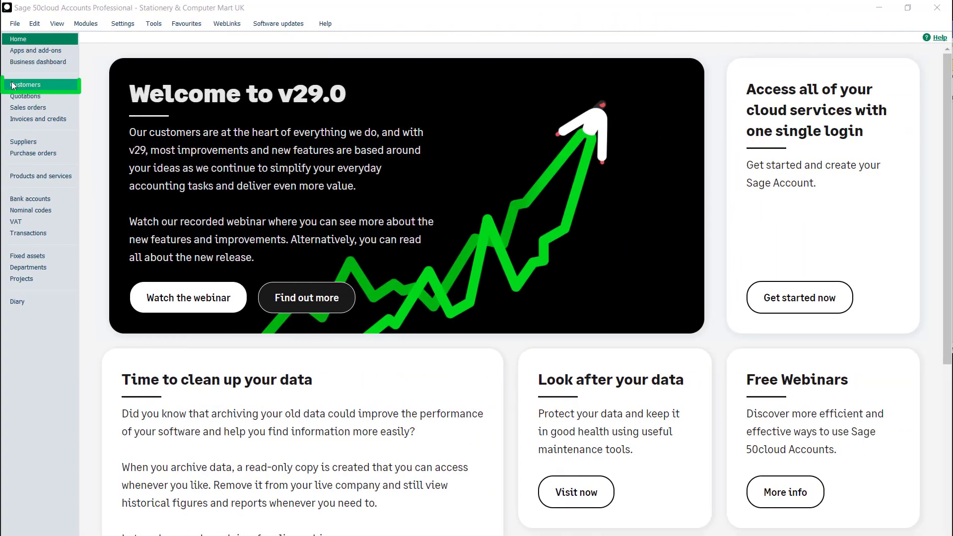
- Show the customer accounts list and bring up the Customer reports window with no favourites yet
left_click(26, 85)
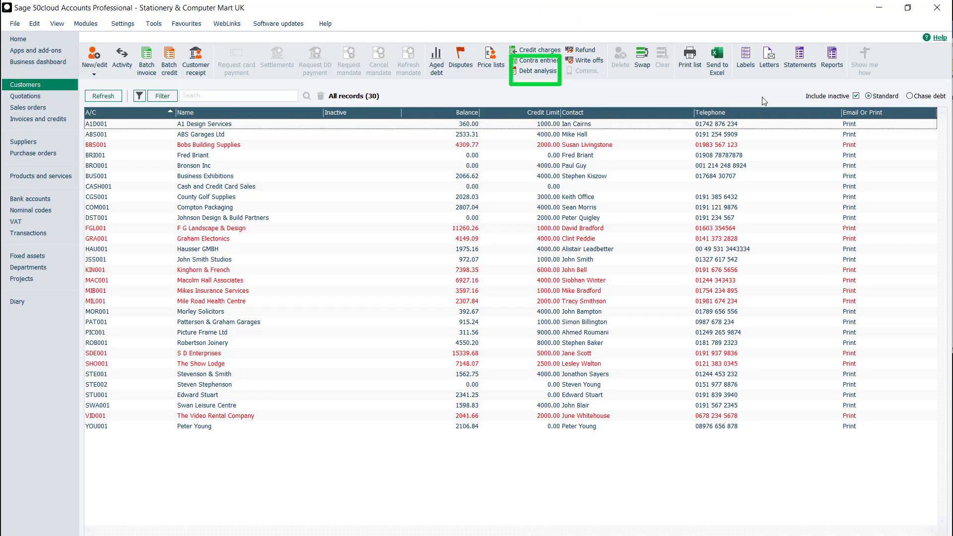
left_click(832, 57)
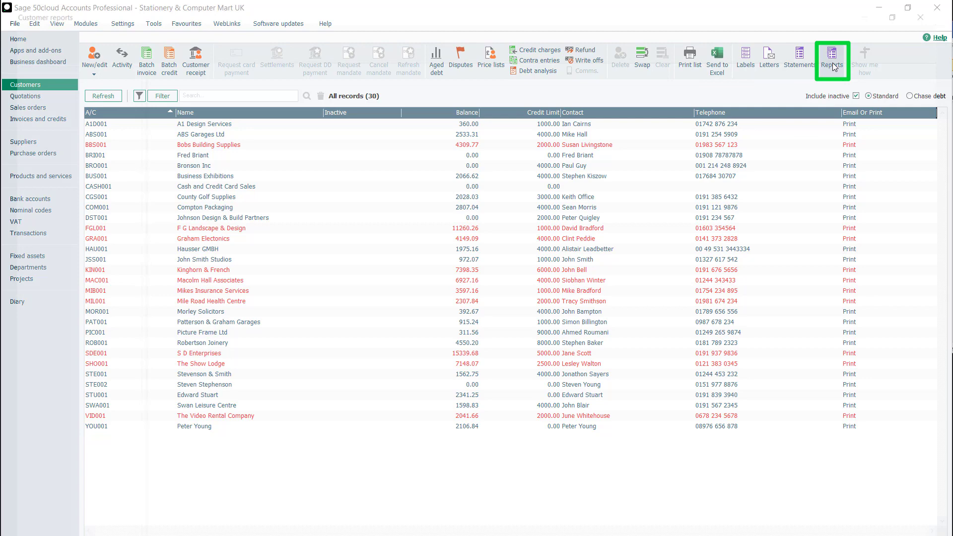
left_click(832, 57)
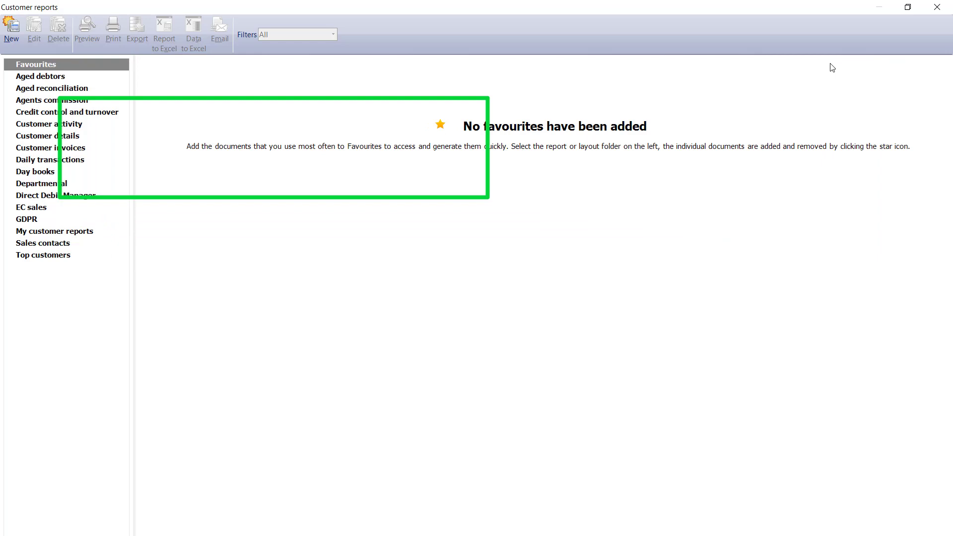
- Star the Customer List report under Customer details as a favourite
left_click(48, 136)
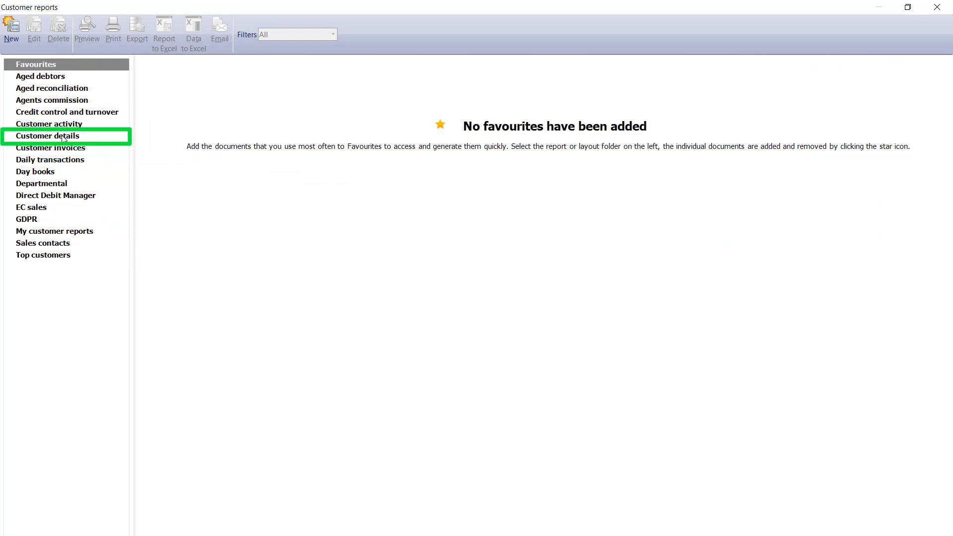
left_click(48, 136)
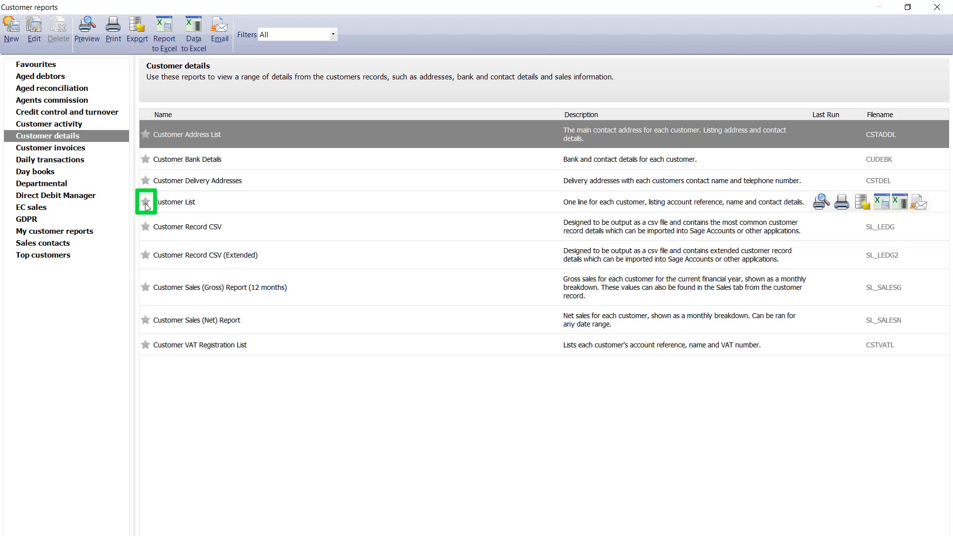
left_click(146, 202)
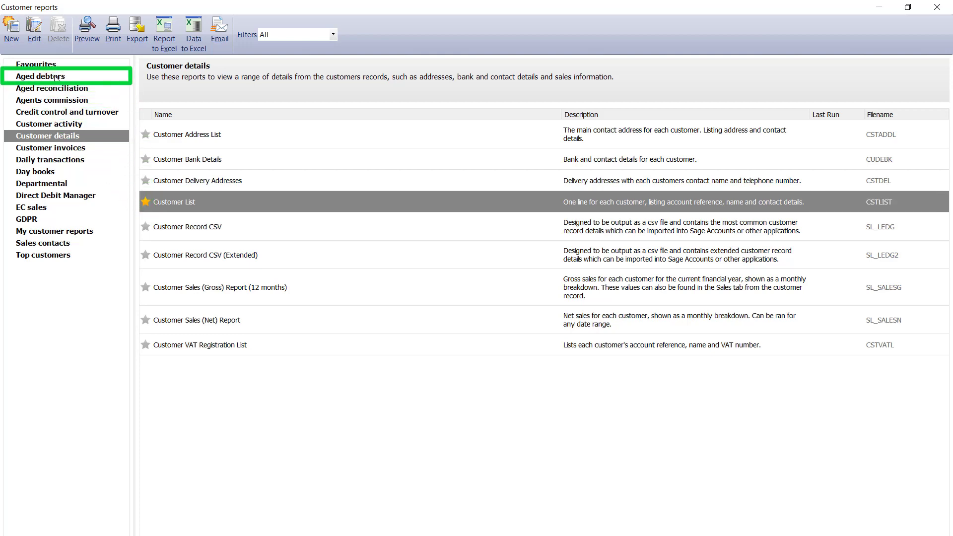
- Star Aged Debtors Analysis (Detailed) under Aged debtors as a favourite and close Customer reports
left_click(40, 75)
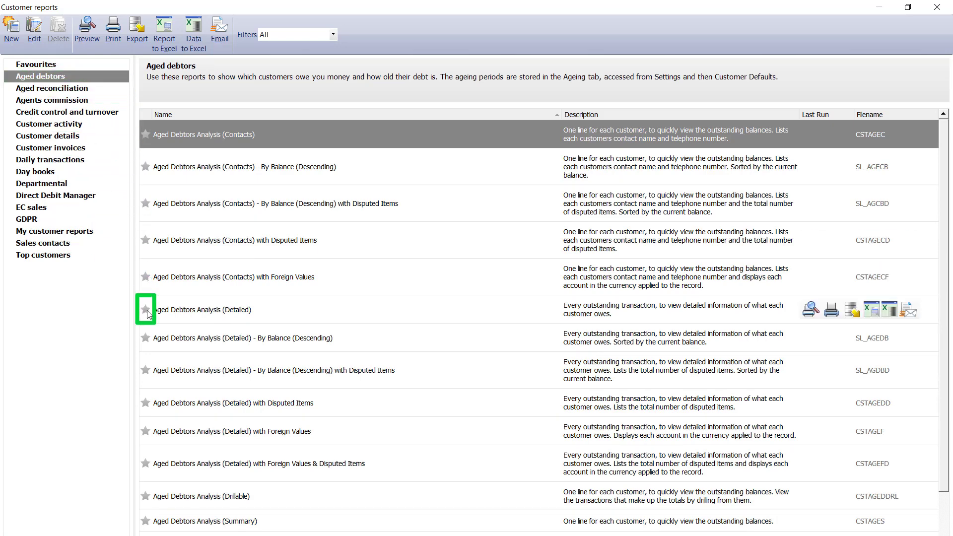
left_click(145, 310)
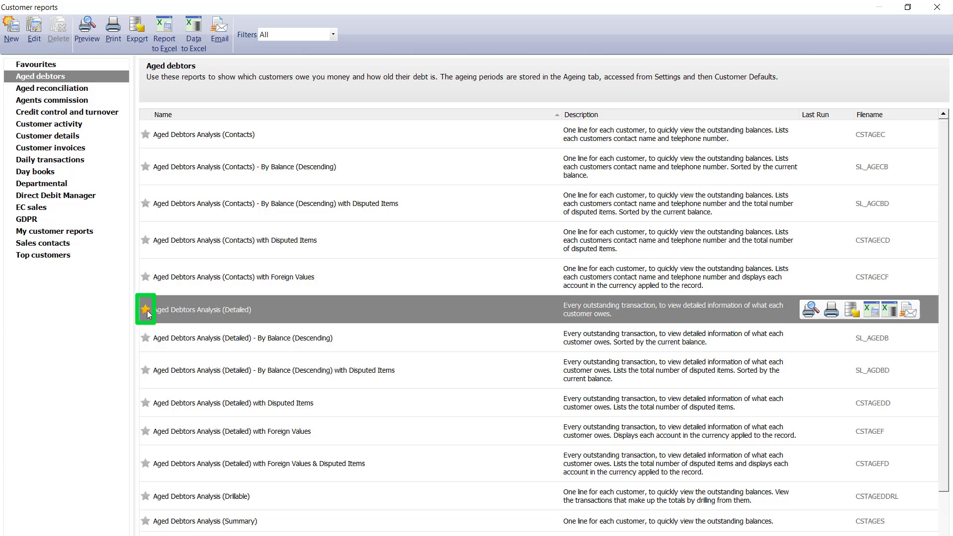
left_click(146, 310)
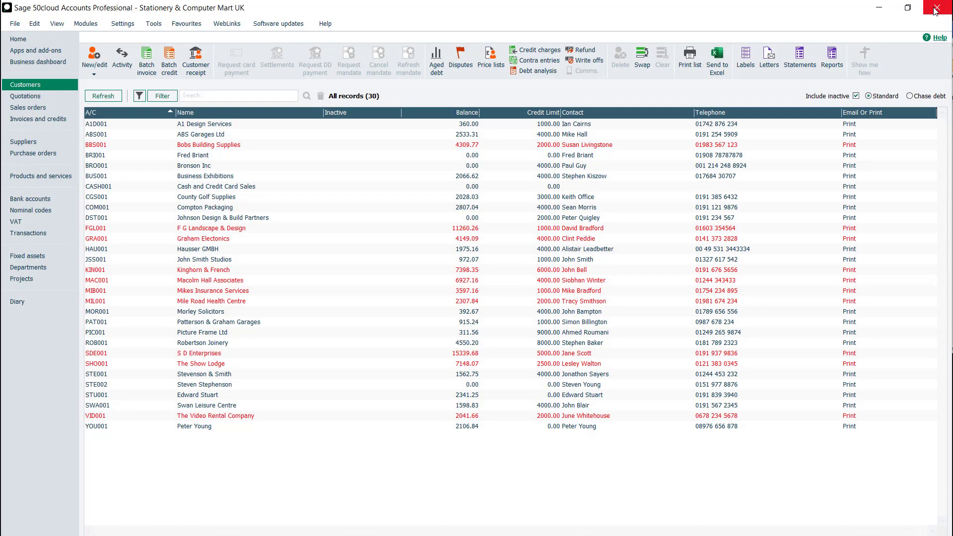
mouse_move(832, 60)
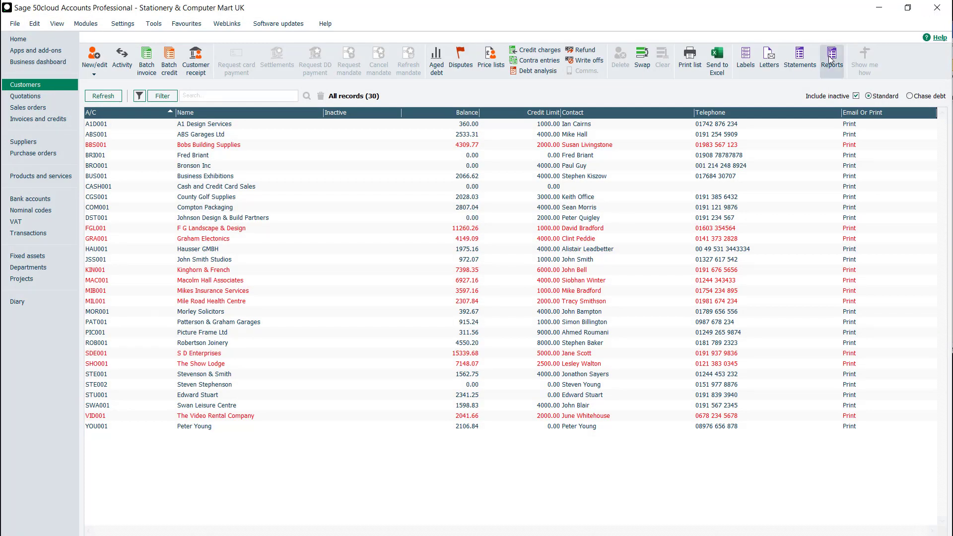
- Bring back the Customer reports window, now listing Customer List and Aged Debtors Analysis (Detailed) as favourites
left_click(833, 57)
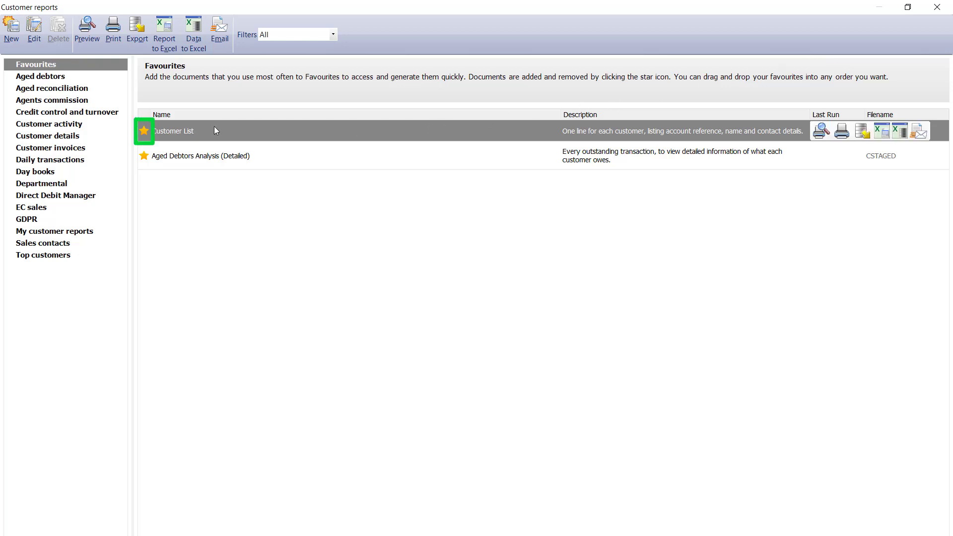
- Unstar Customer List so Aged Debtors Analysis (Detailed) remains the only favourite
left_click(144, 131)
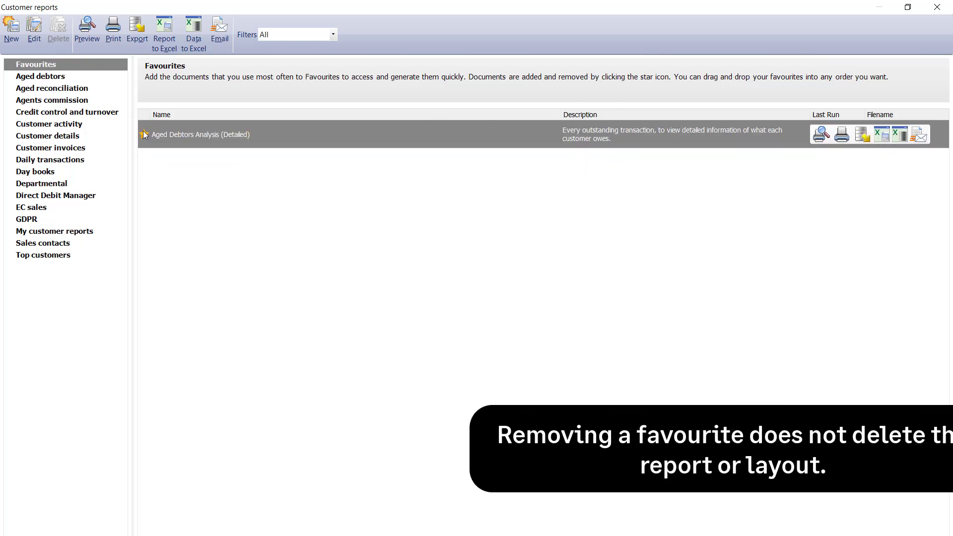
left_click(144, 134)
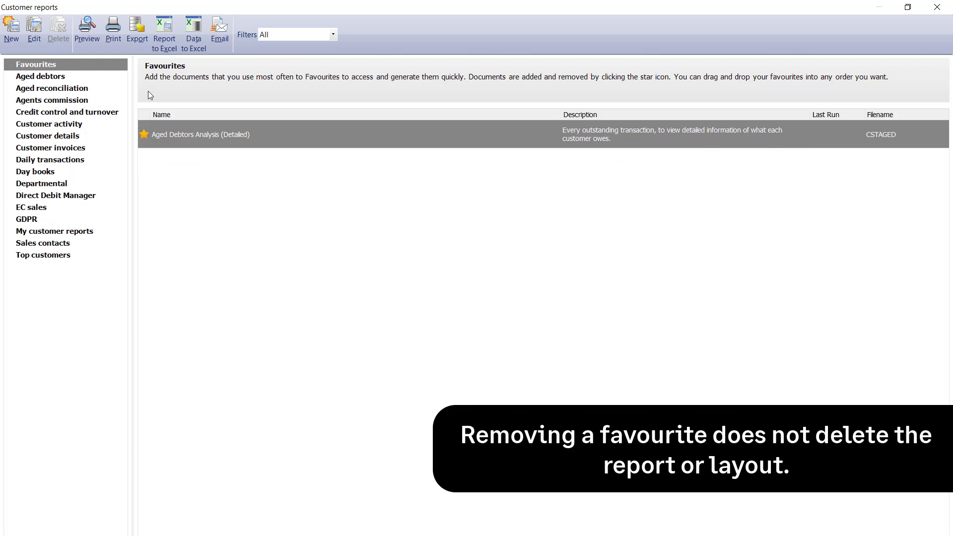